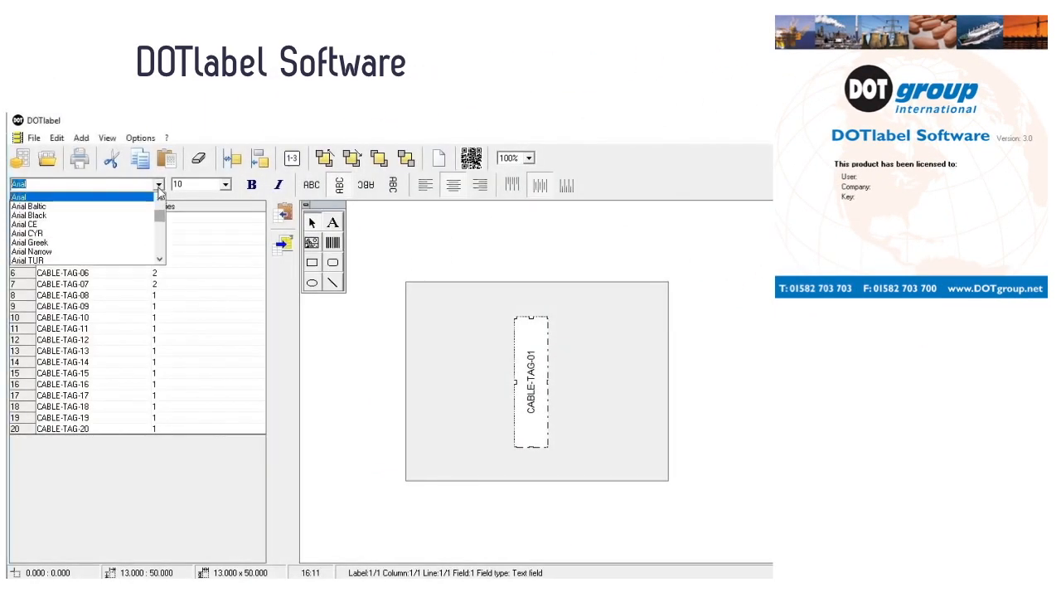
# - Bring up the Add list to insert a QR barcode field above the CABLE-TAG text
pyautogui.scroll(-3)
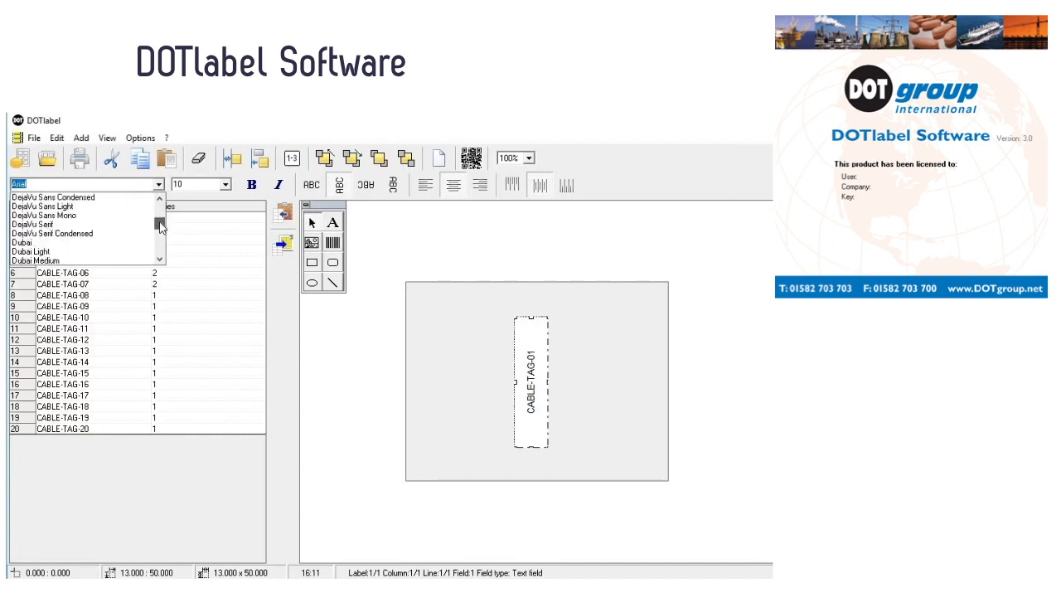
pyautogui.scroll(-3)
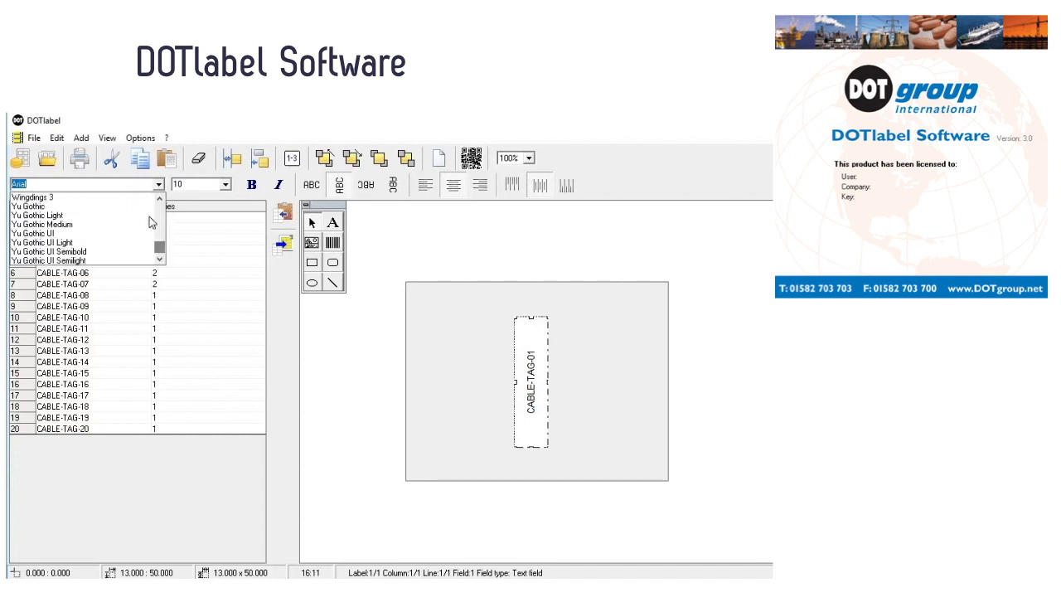
pyautogui.click(80, 138)
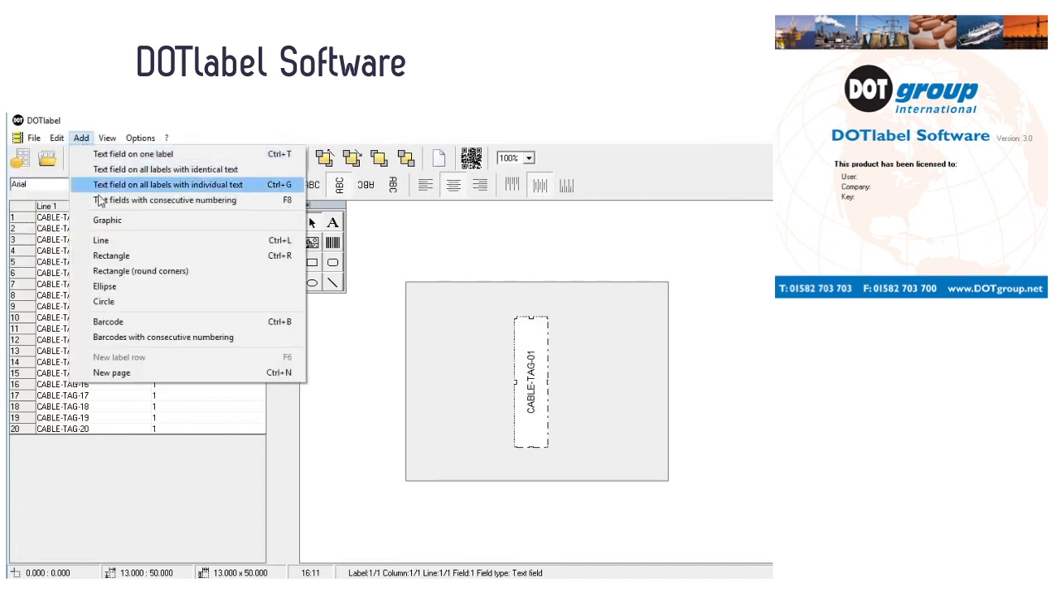
pyautogui.moveTo(103, 301)
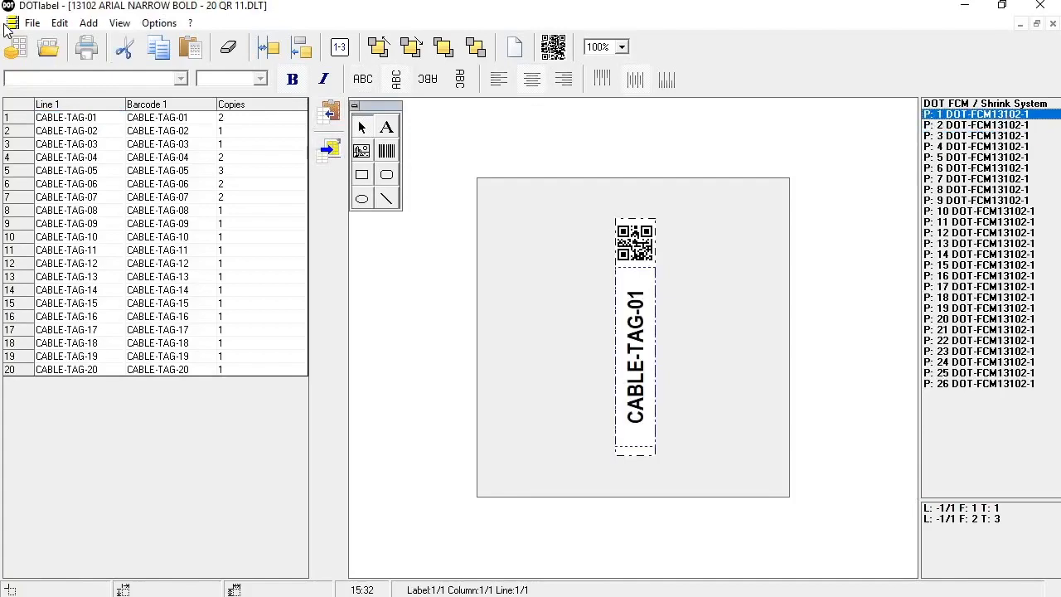
# - Set the print range to end at page 26 so all label pages print
pyautogui.click(86, 46)
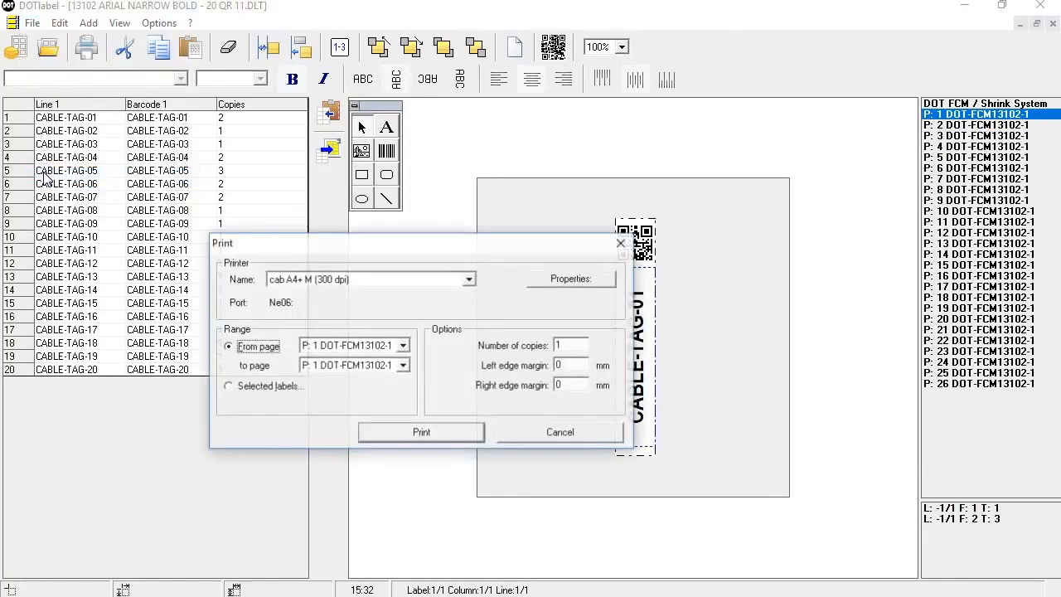
pyautogui.click(404, 366)
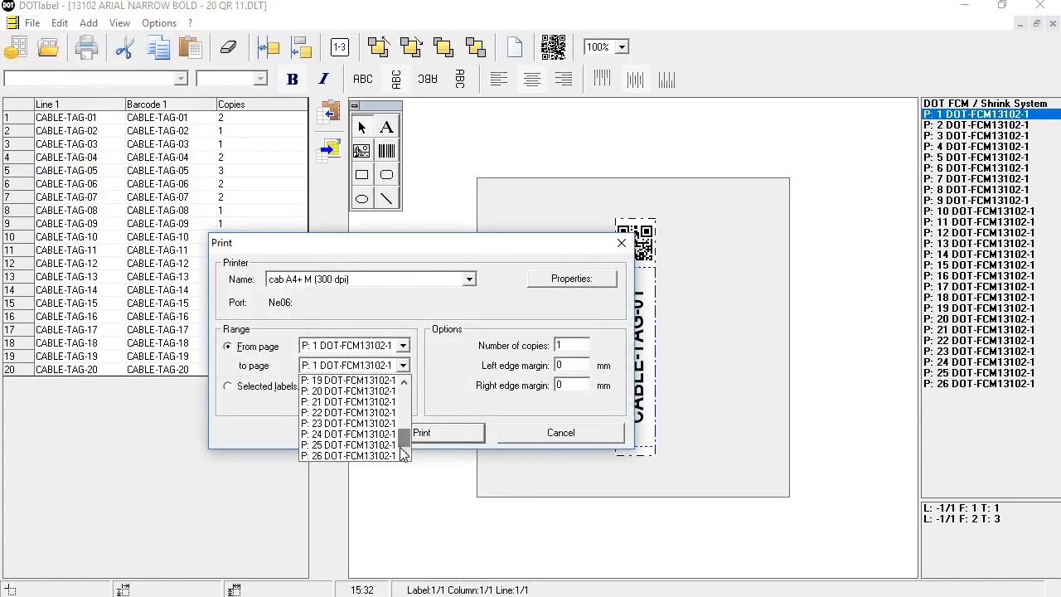
pyautogui.click(348, 456)
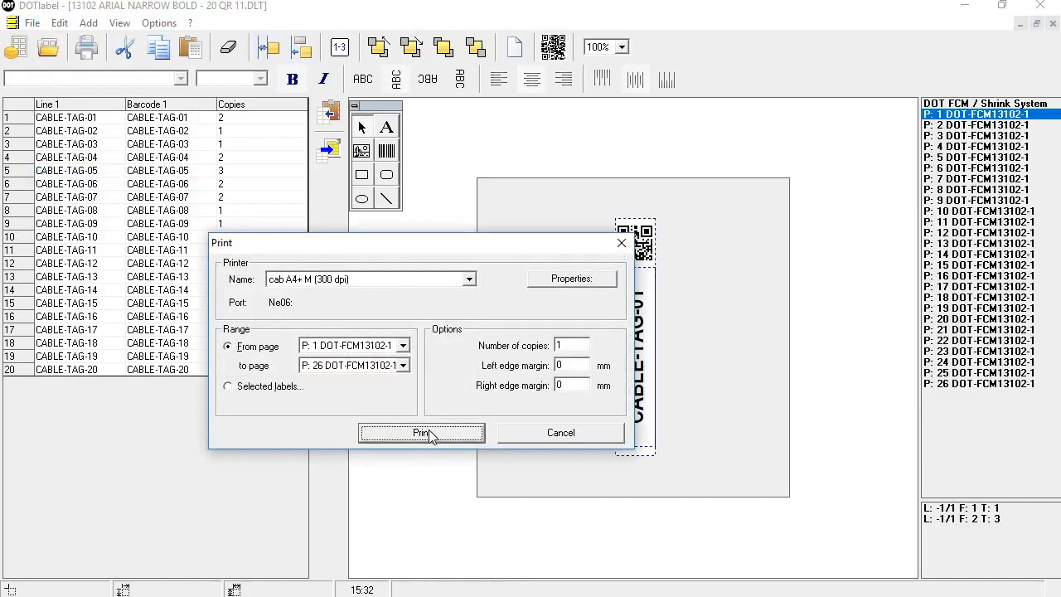